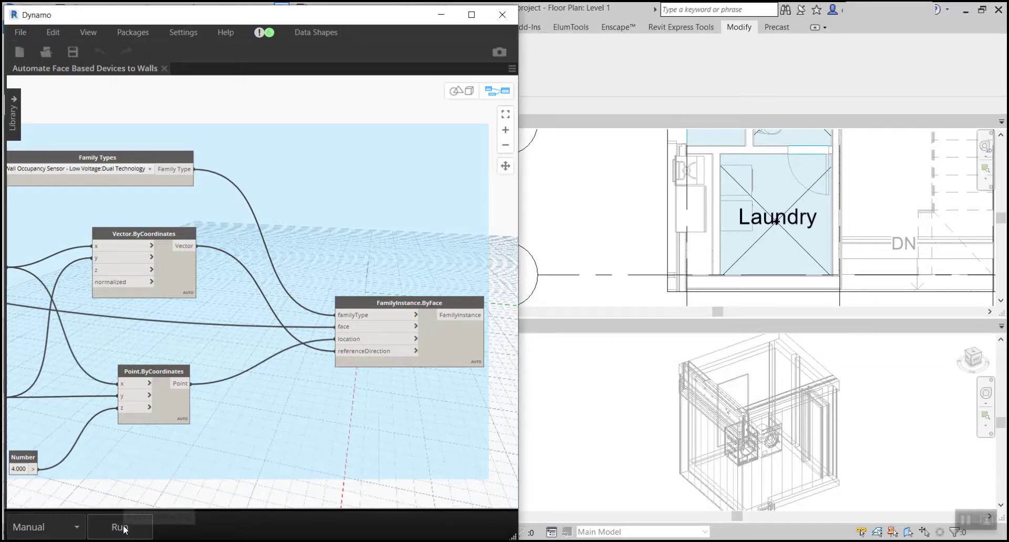
# Step: Run the graph in Manual mode to place the occupancy sensor on the Laundry room walls
pyautogui.click(119, 526)
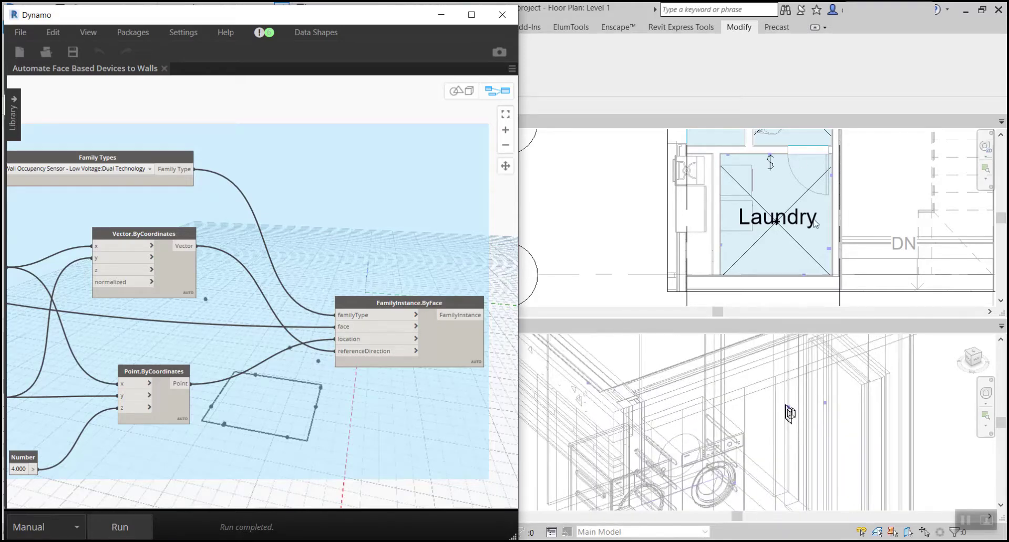
pyautogui.moveTo(476, 362)
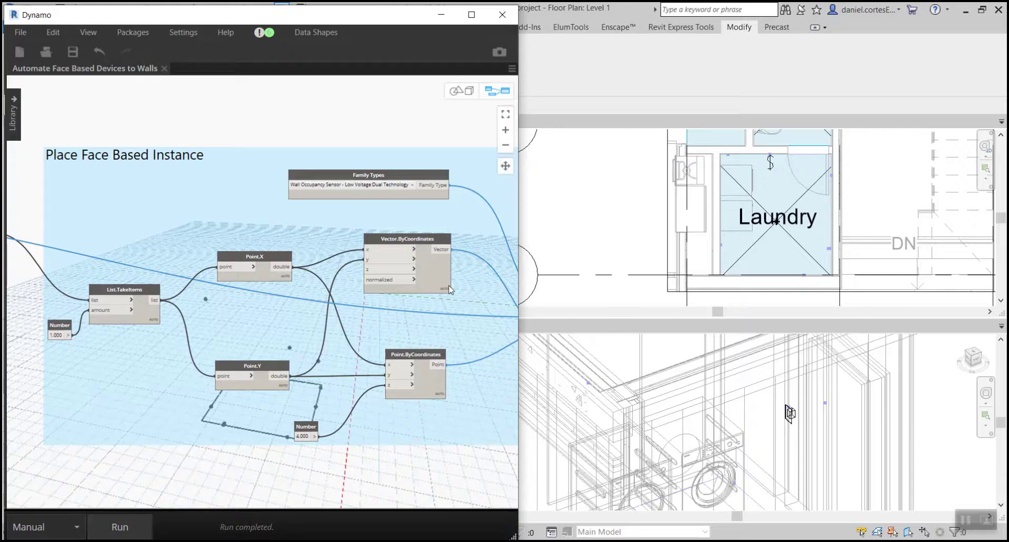
pyautogui.moveTo(444, 297)
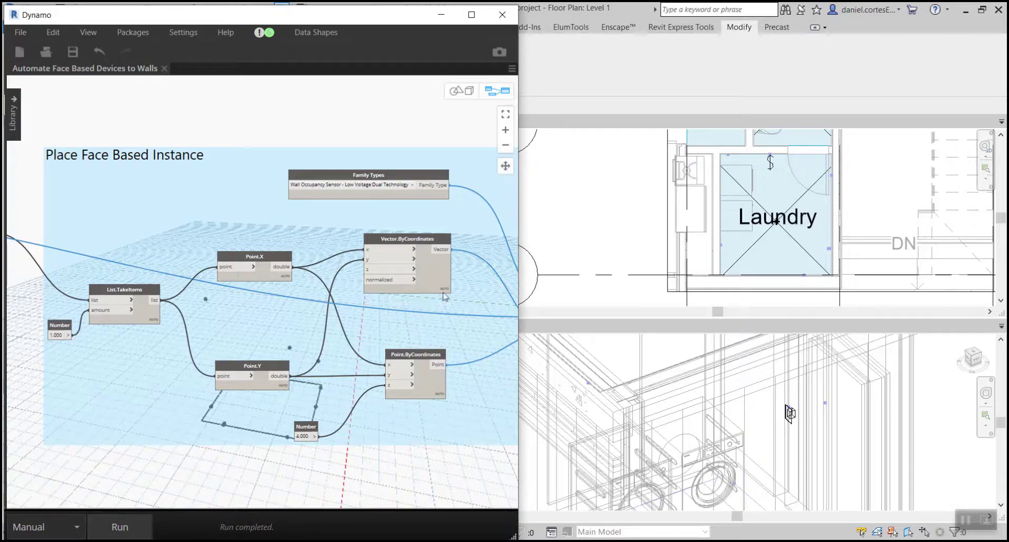
pyautogui.moveTo(443, 301)
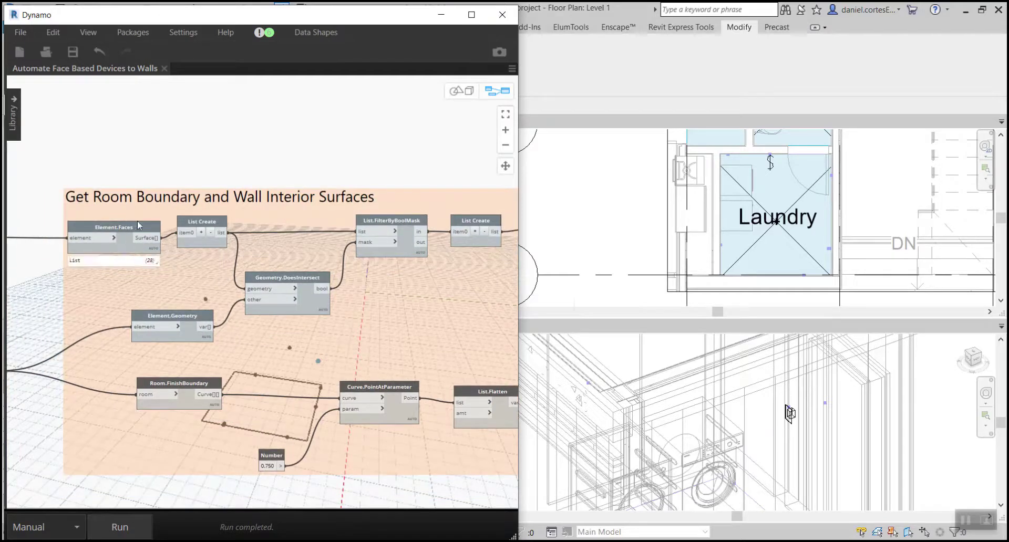
pyautogui.click(109, 261)
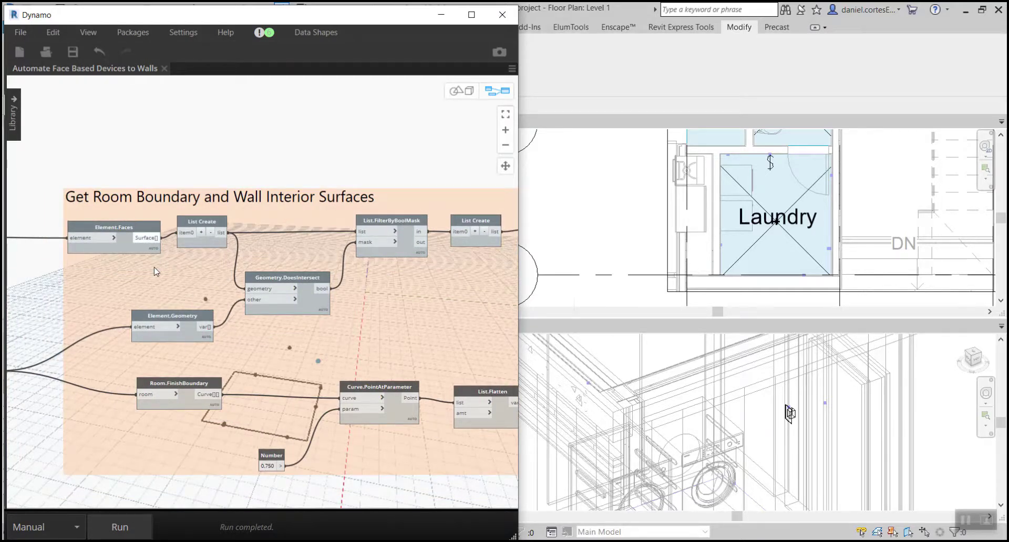
pyautogui.moveTo(213, 412)
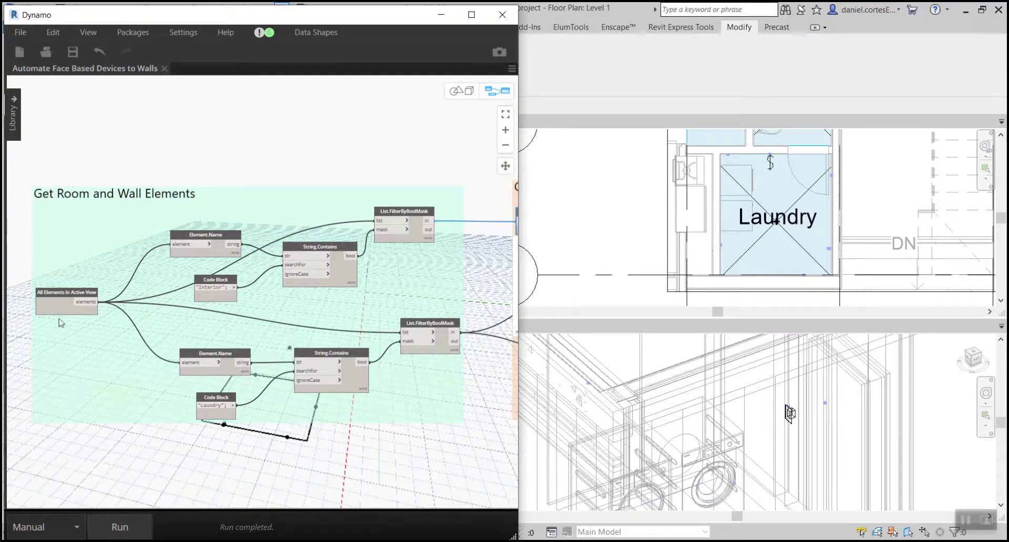
pyautogui.moveTo(242, 260)
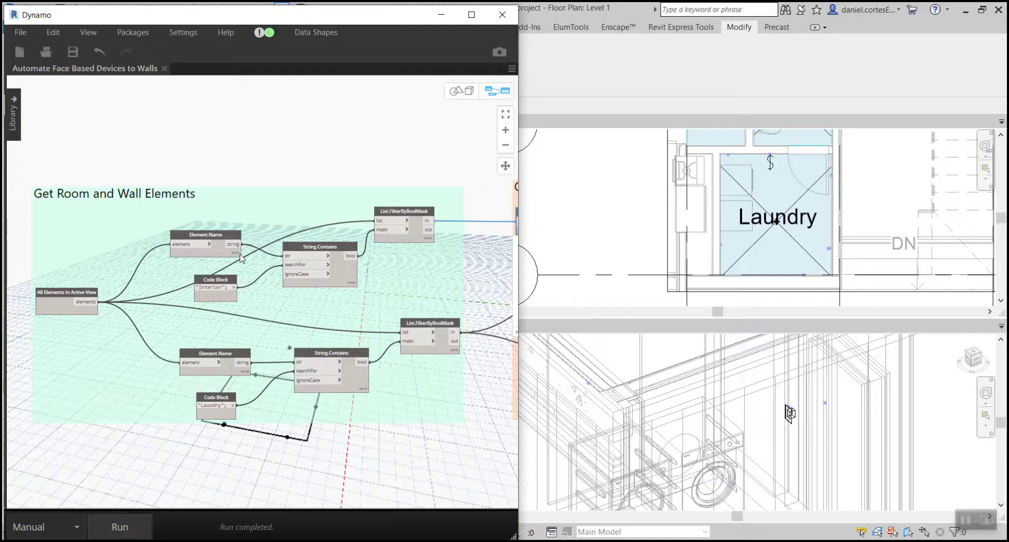